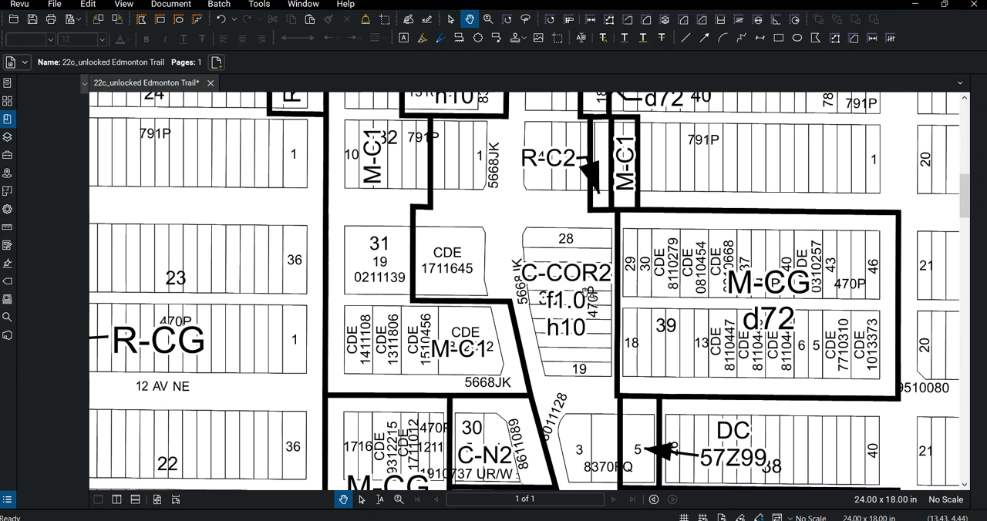
Pan the zoning map north and outline the C-COR2 parcel with a rectangle markup.
drag(528, 284, 614, 322)
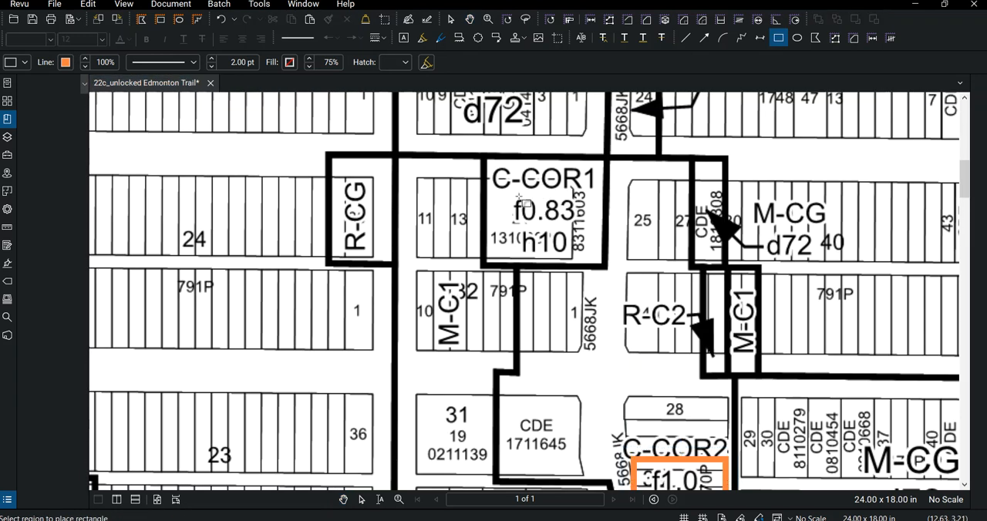
click(547, 210)
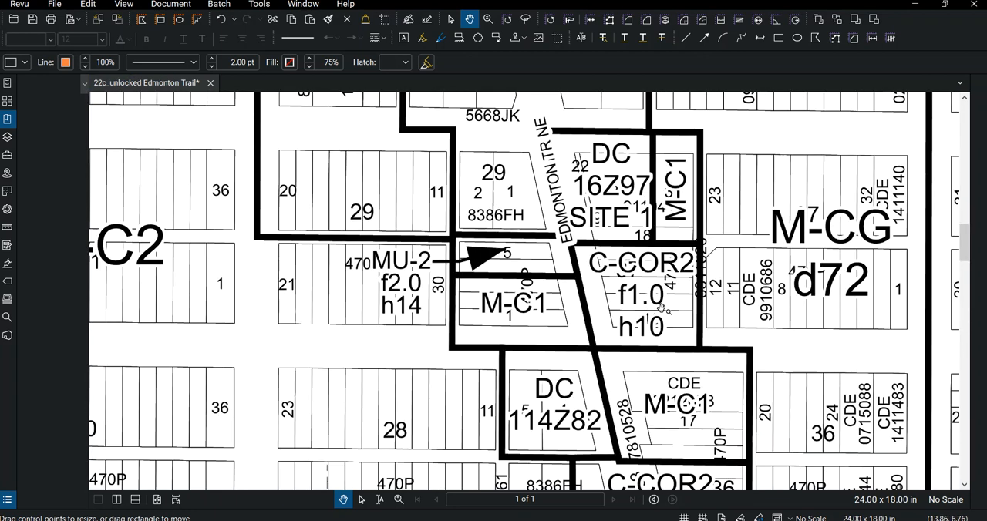
click(777, 37)
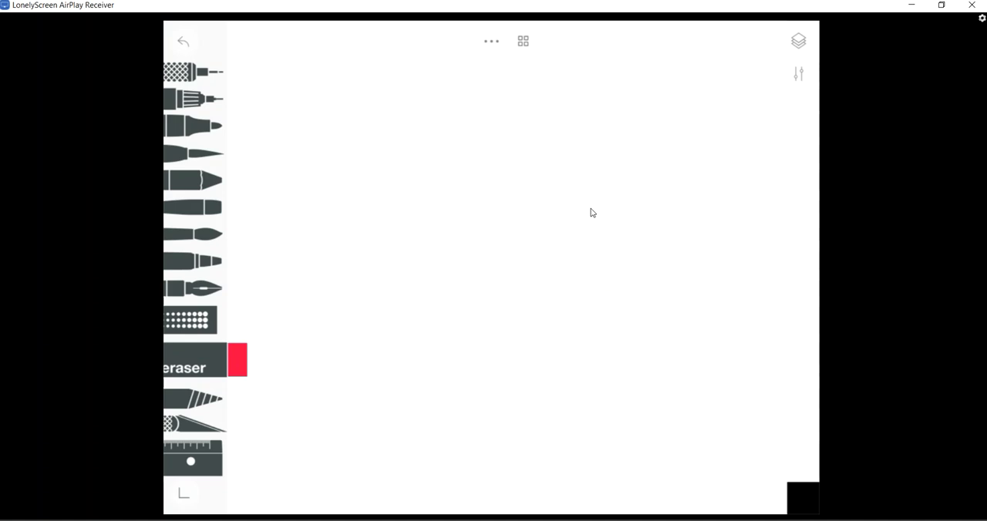
Draw the four sides of the rectangular site boundary with the fine pen.
click(192, 99)
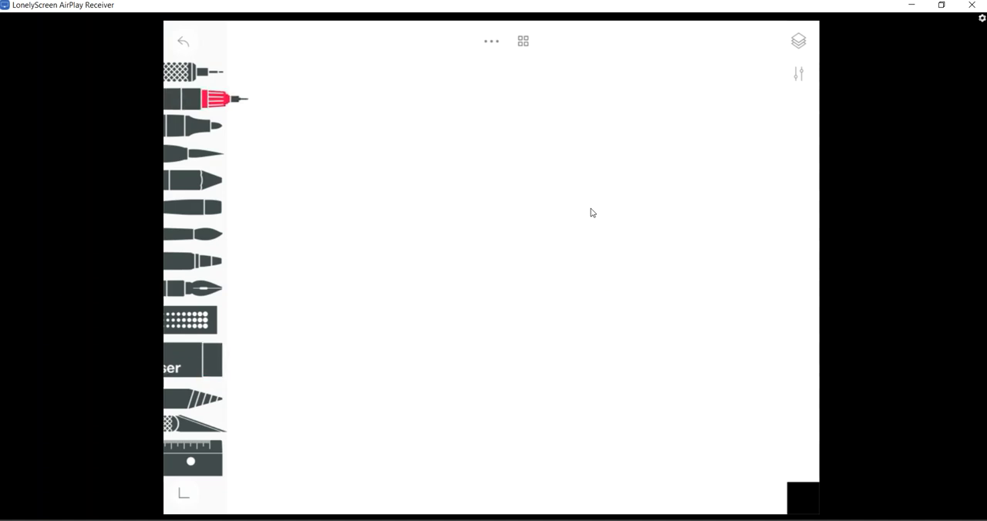
drag(312, 120, 321, 415)
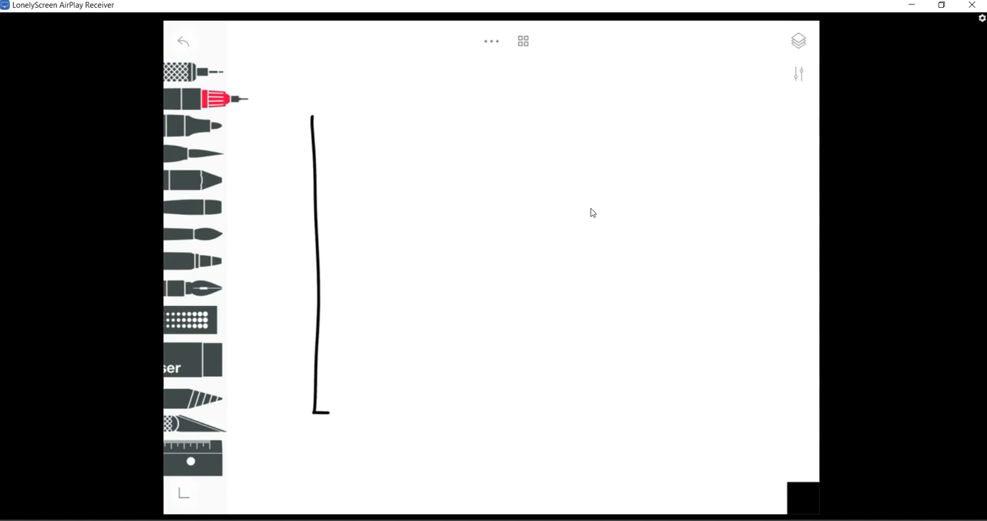
drag(324, 413, 700, 126)
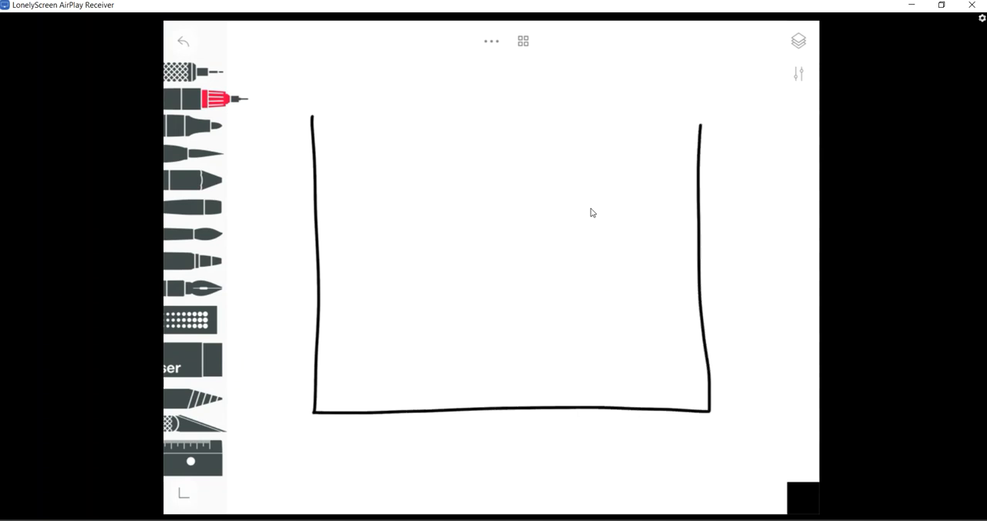
drag(311, 115, 706, 117)
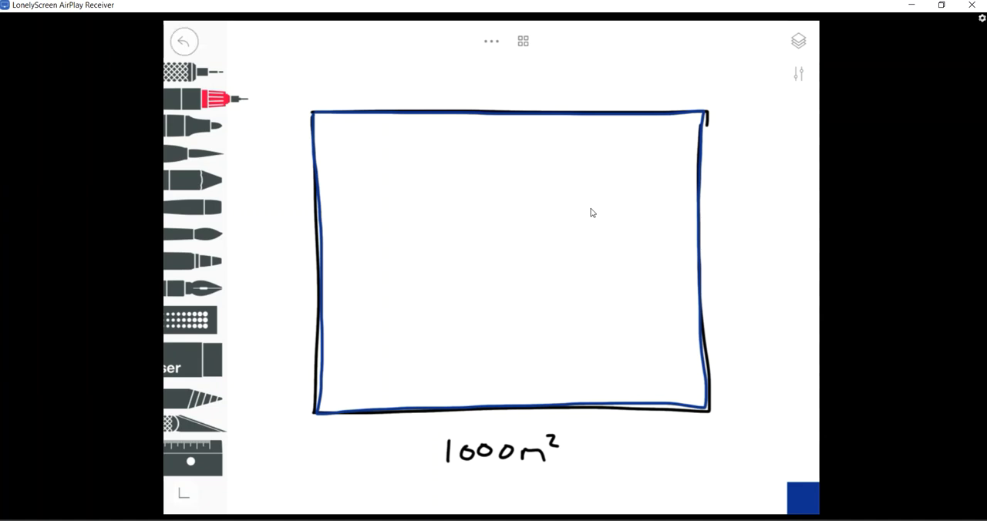
Draw the dashed green setback rectangle inside the boundary and switch the ink to blue.
click(184, 41)
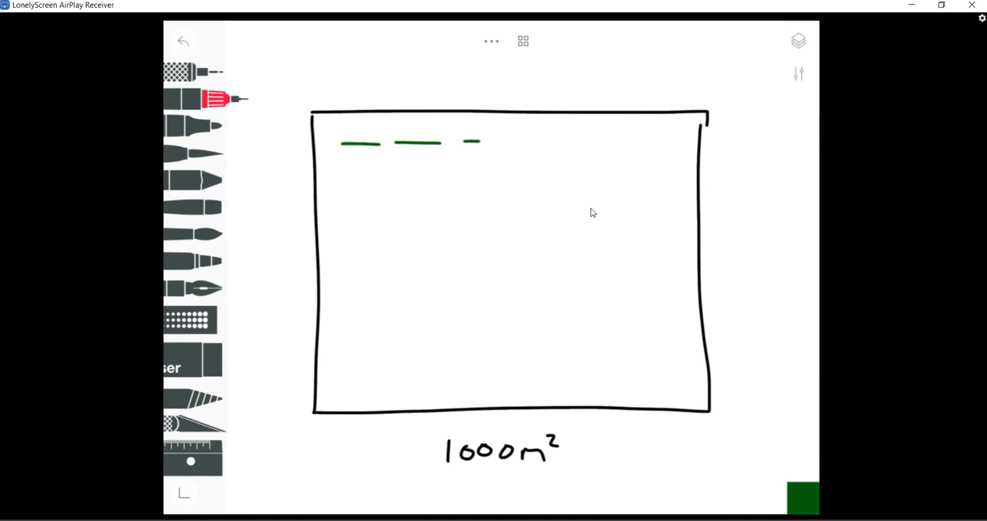
drag(478, 142, 671, 178)
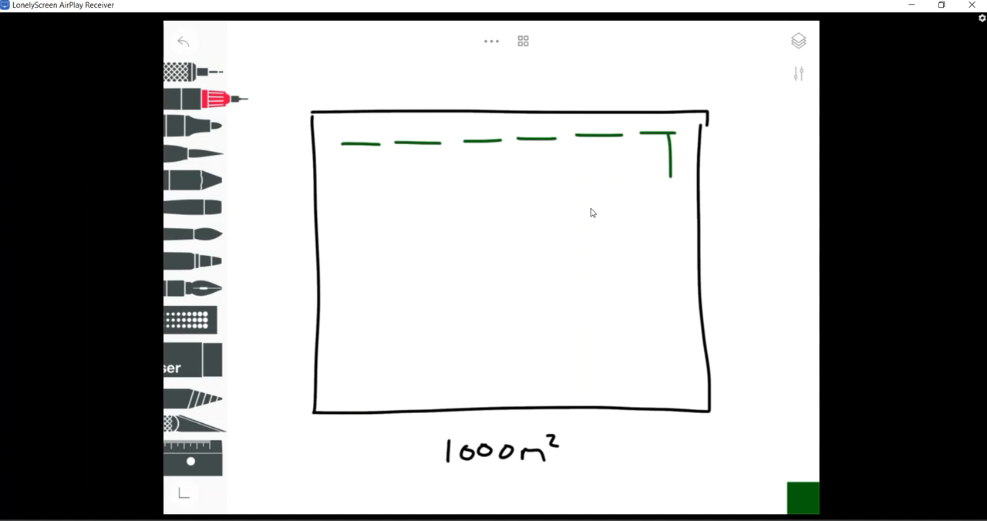
drag(670, 177, 667, 382)
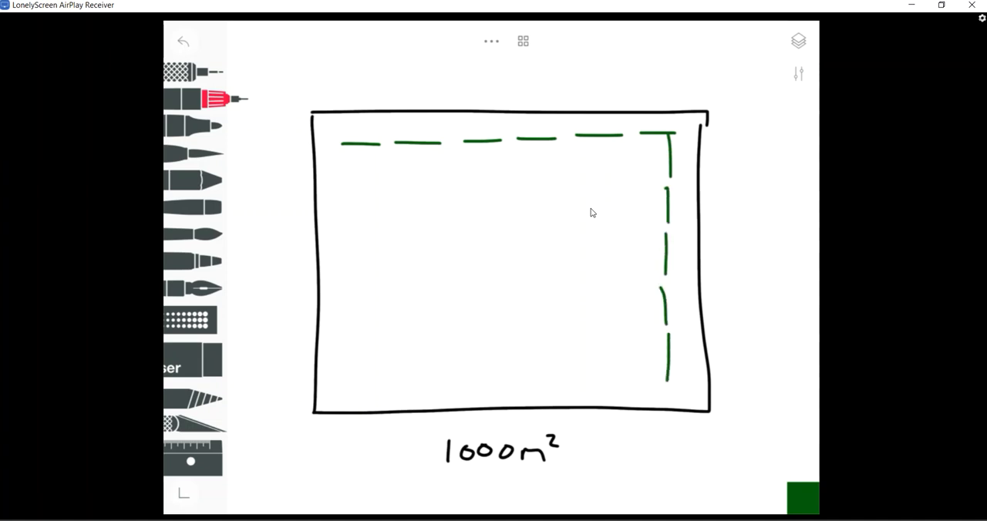
drag(345, 378, 639, 377)
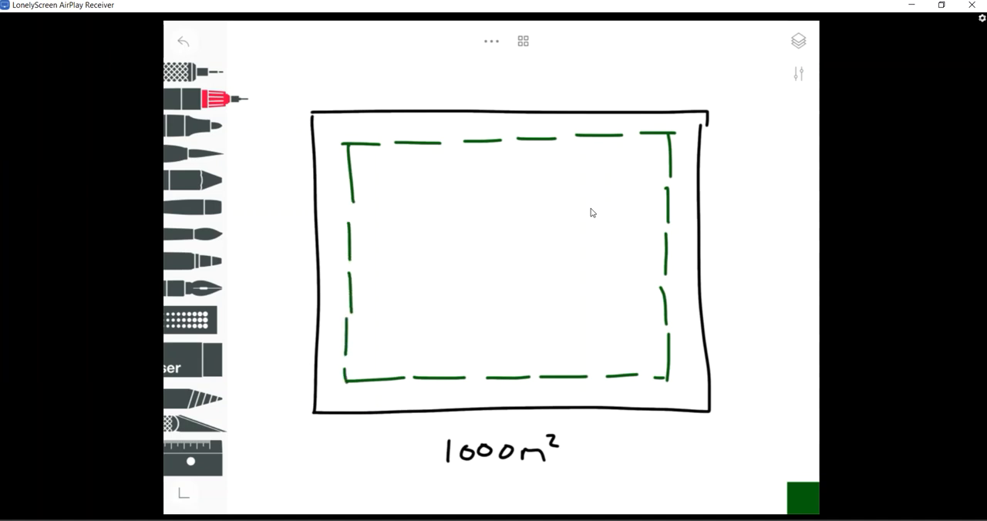
click(799, 40)
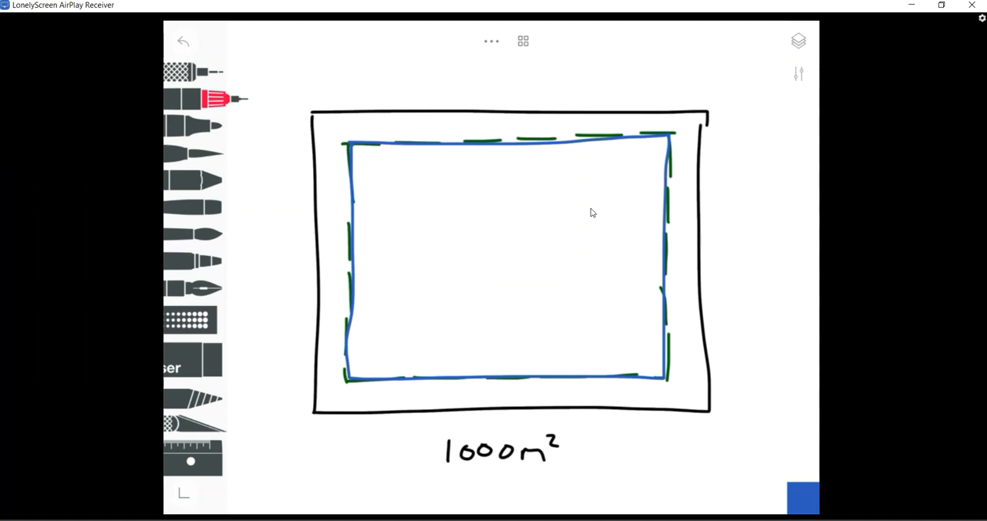
Trace the setback in blue, write 800 m² and sketch a small top-right building box.
drag(471, 234, 481, 259)
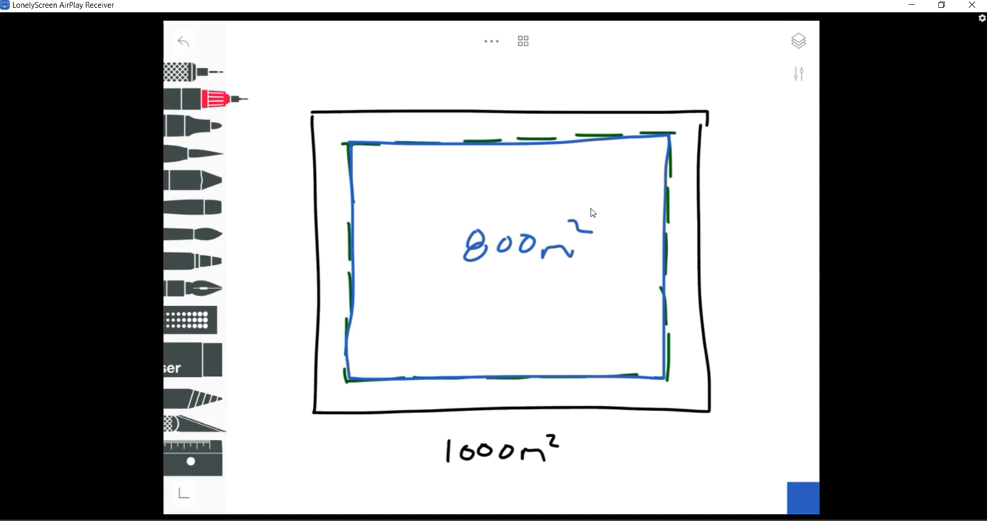
drag(614, 135, 660, 214)
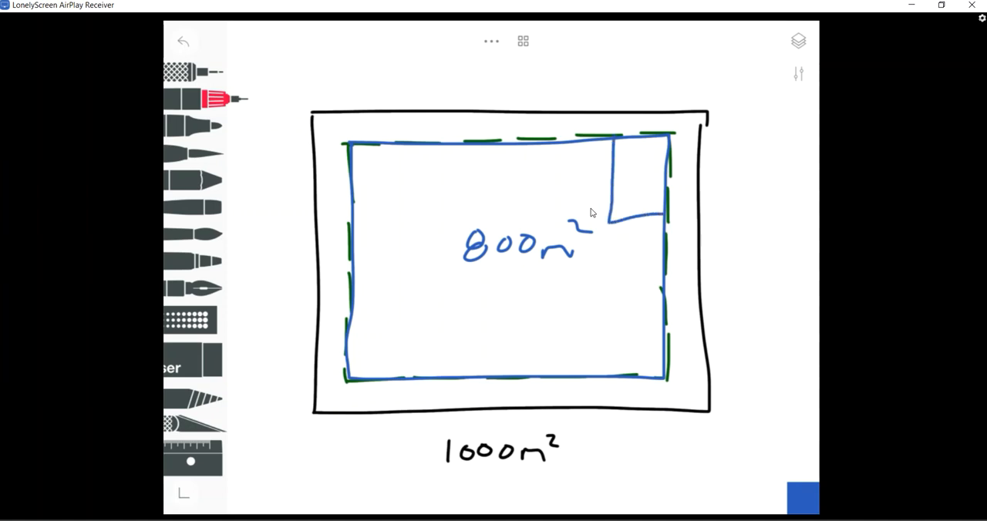
drag(624, 158, 626, 182)
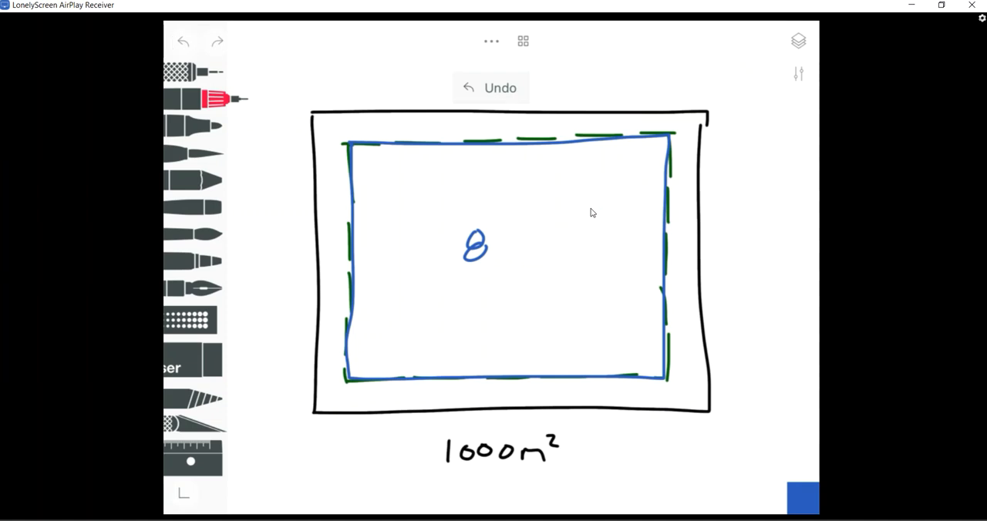
Undo the stray strokes and note the 200 m² corner building as 5 storeys.
click(490, 87)
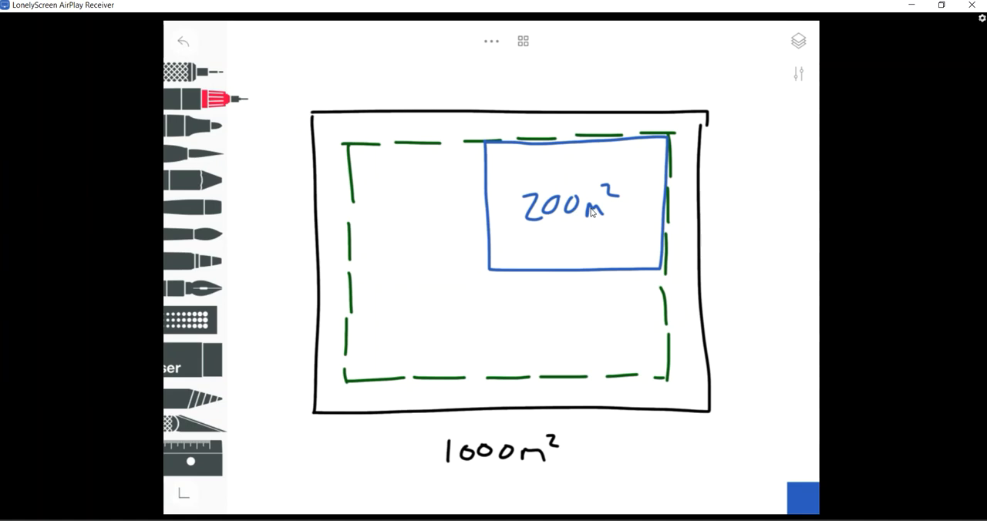
drag(524, 231, 540, 247)
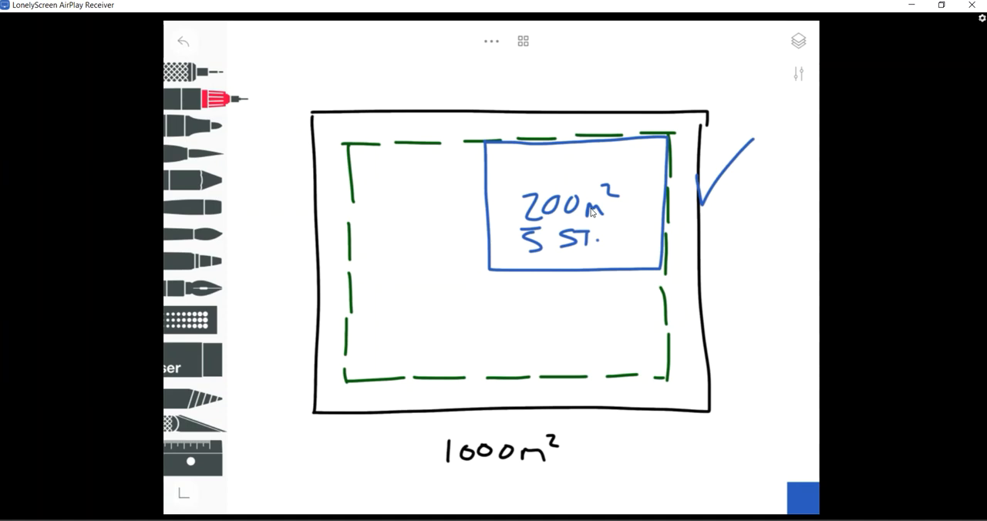
mouse_move(516, 250)
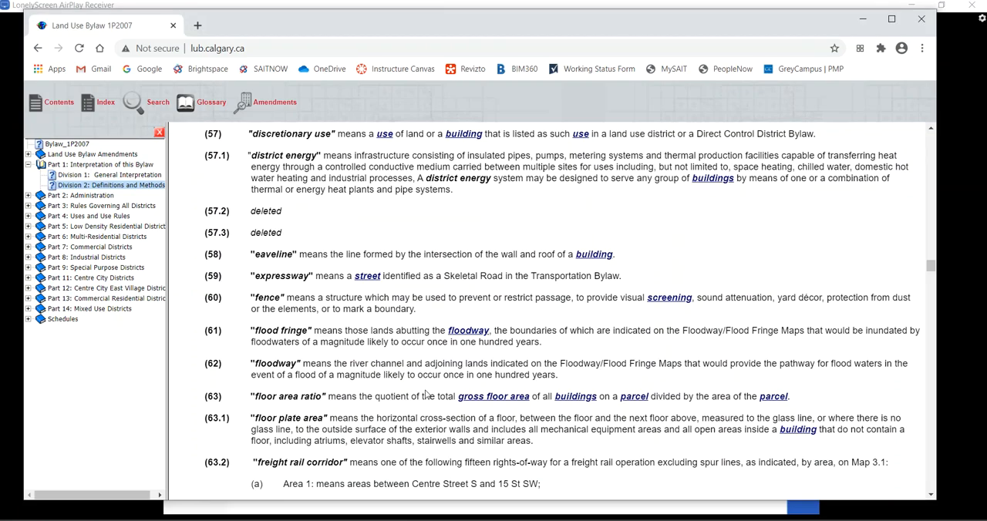
mouse_move(299, 256)
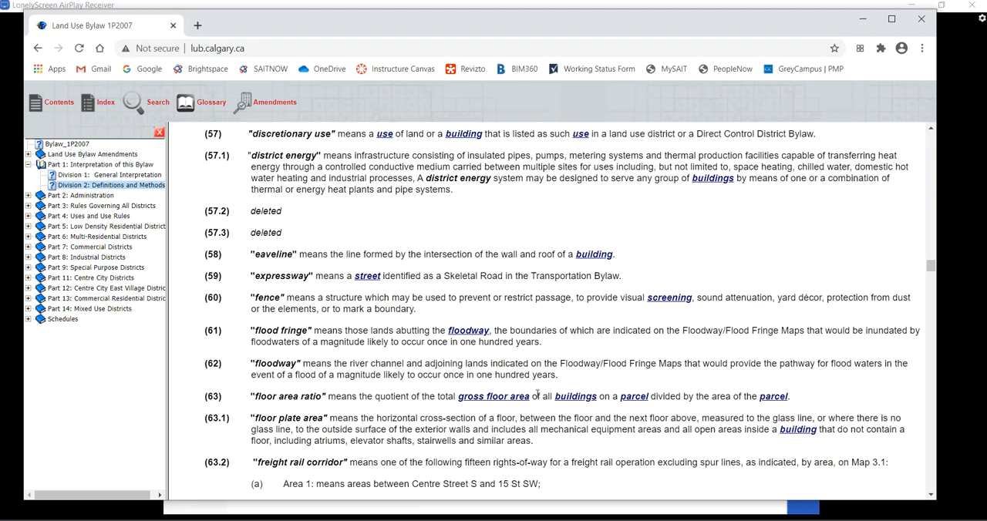
mouse_move(685, 396)
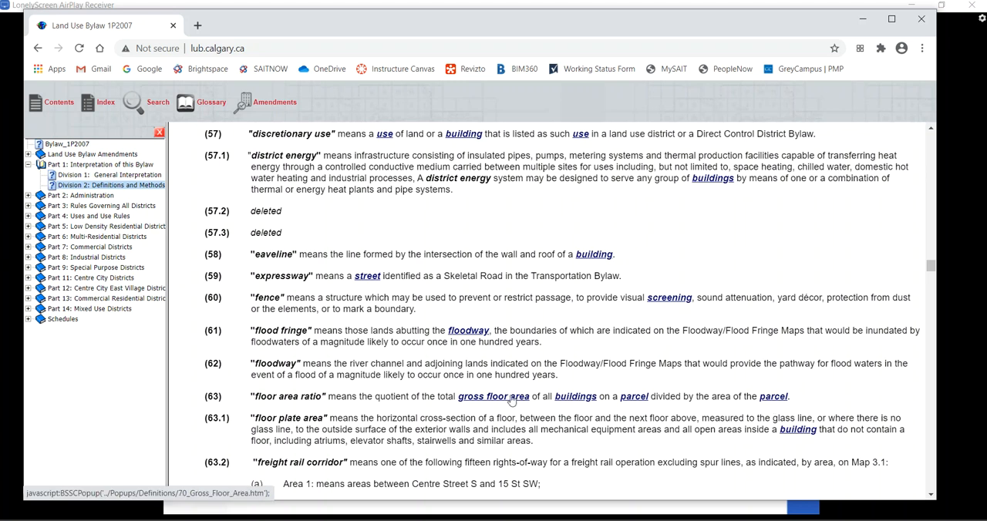
mouse_move(470, 413)
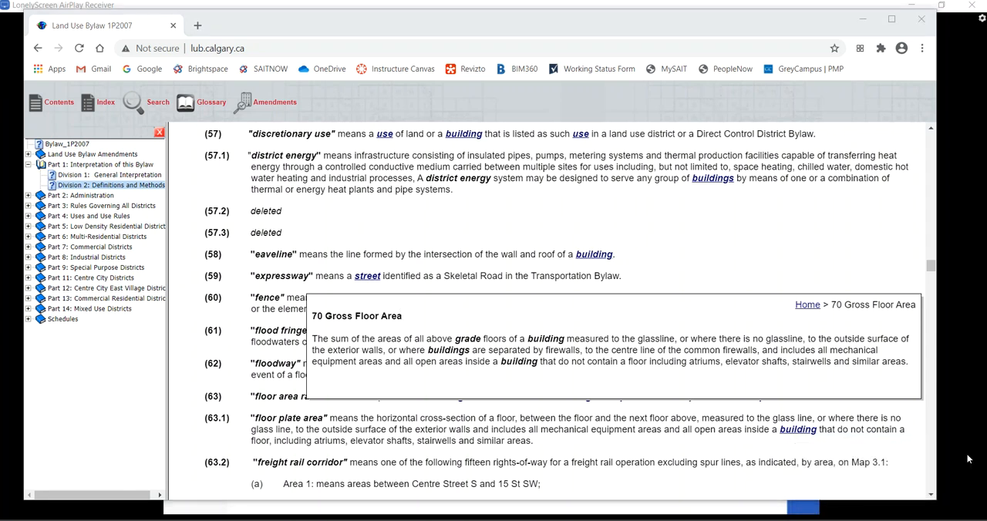
mouse_move(660, 350)
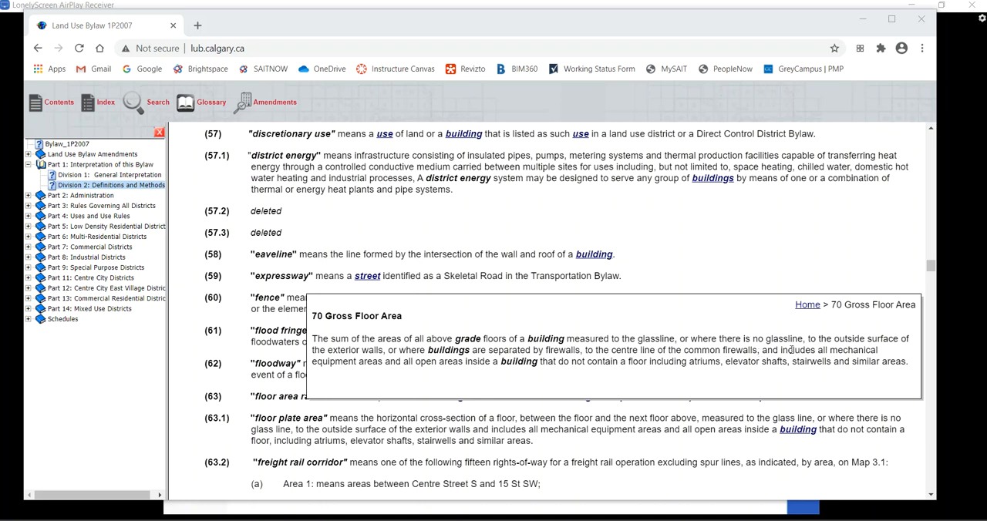
drag(648, 339, 799, 350)
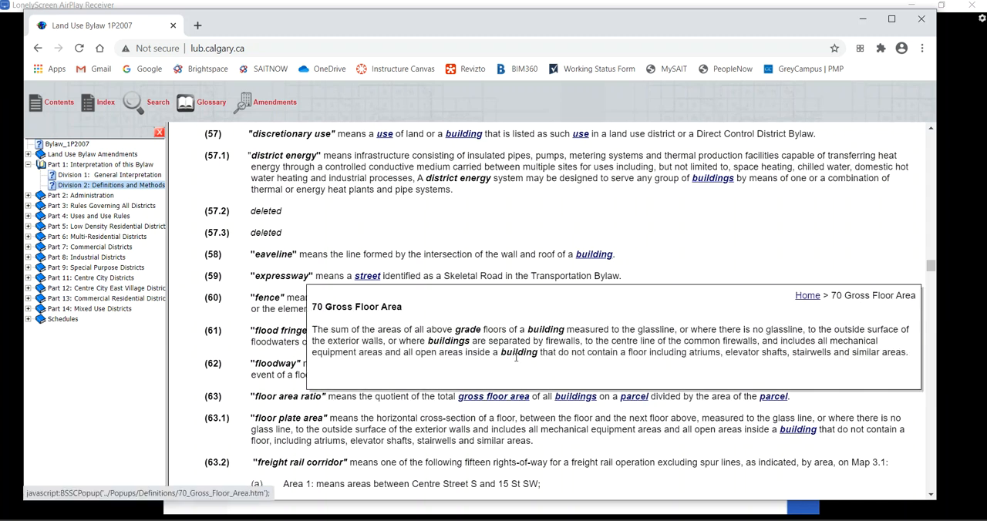
drag(312, 328, 429, 329)
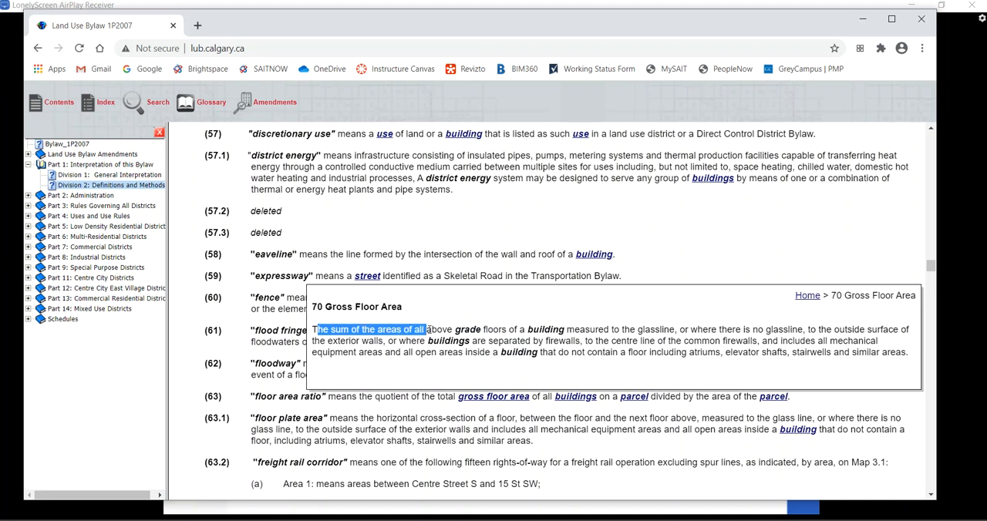
mouse_move(691, 348)
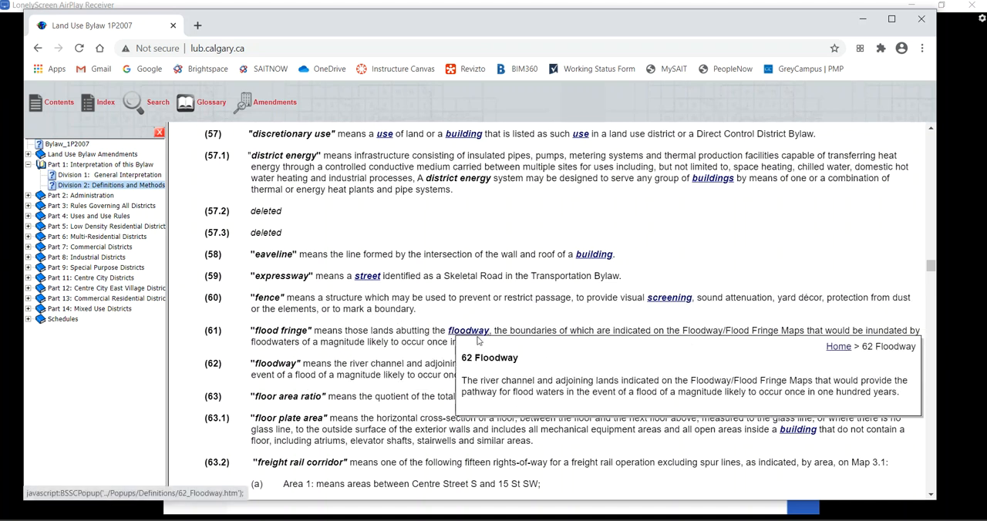
mouse_move(508, 404)
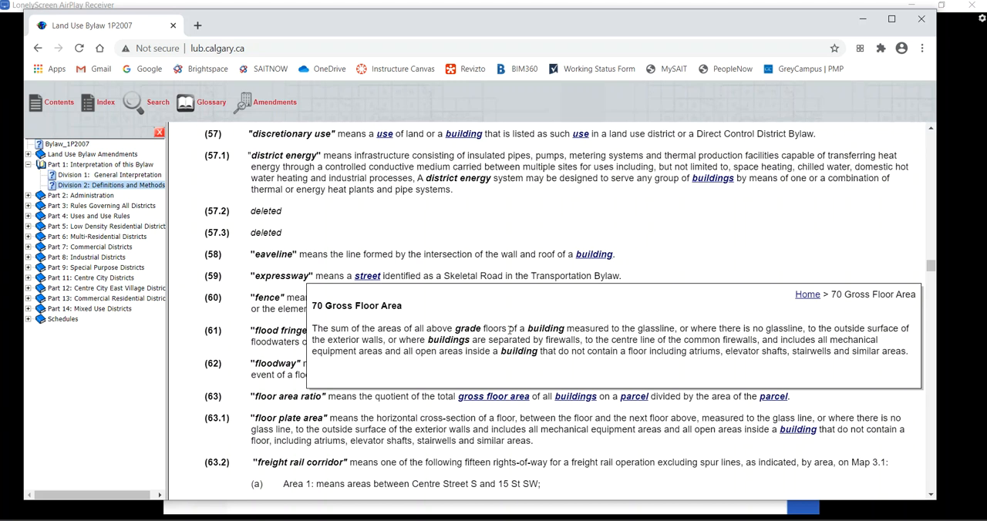
drag(426, 329, 516, 329)
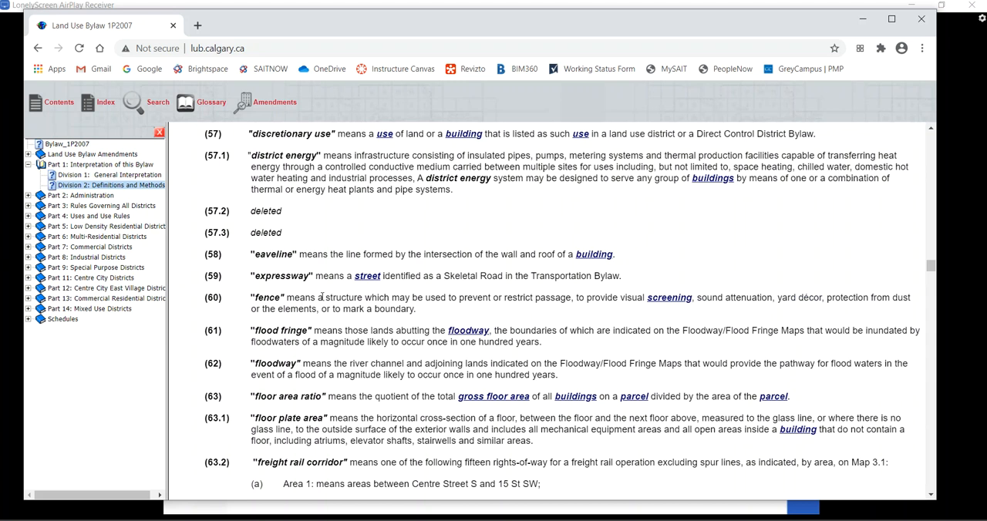
mouse_move(414, 290)
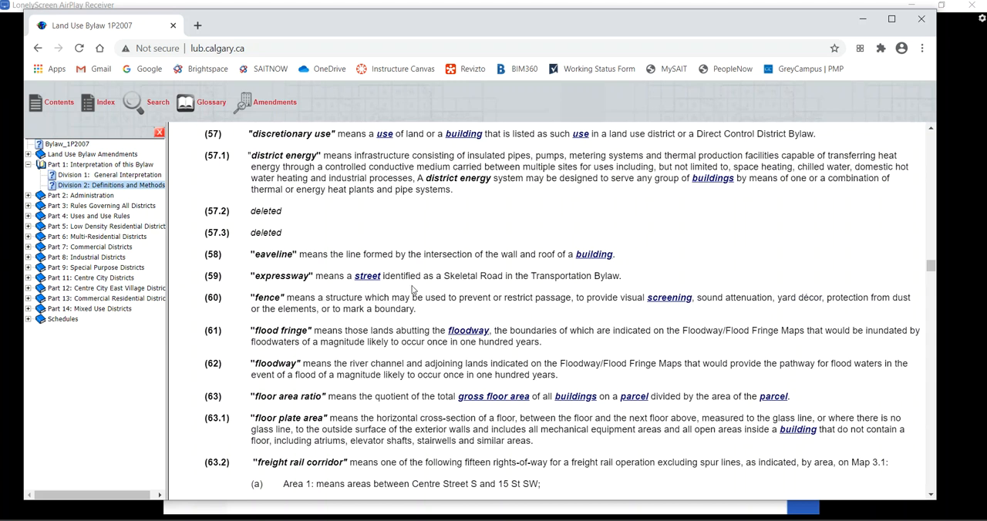